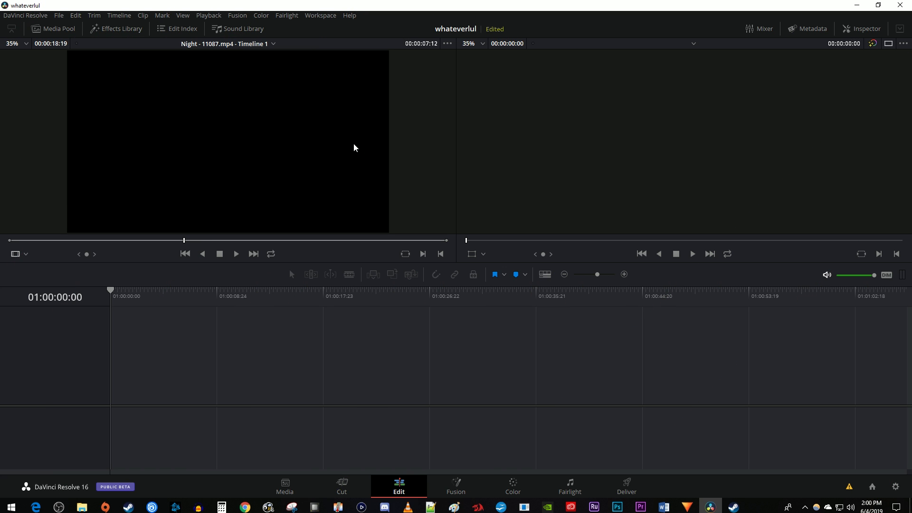
pyautogui.moveTo(391, 493)
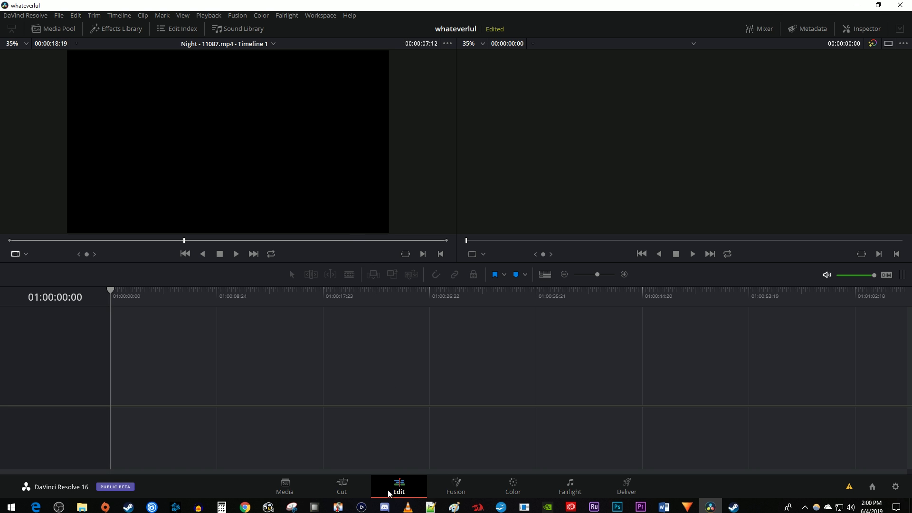
pyautogui.moveTo(408, 492)
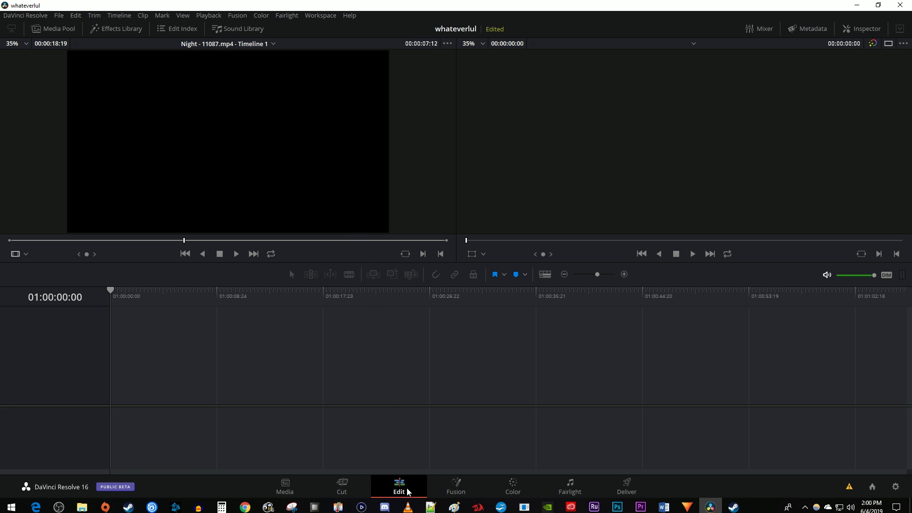
# Import the Night - 11087 sea clip from Stock Footage into the Media Pool
pyautogui.click(57, 28)
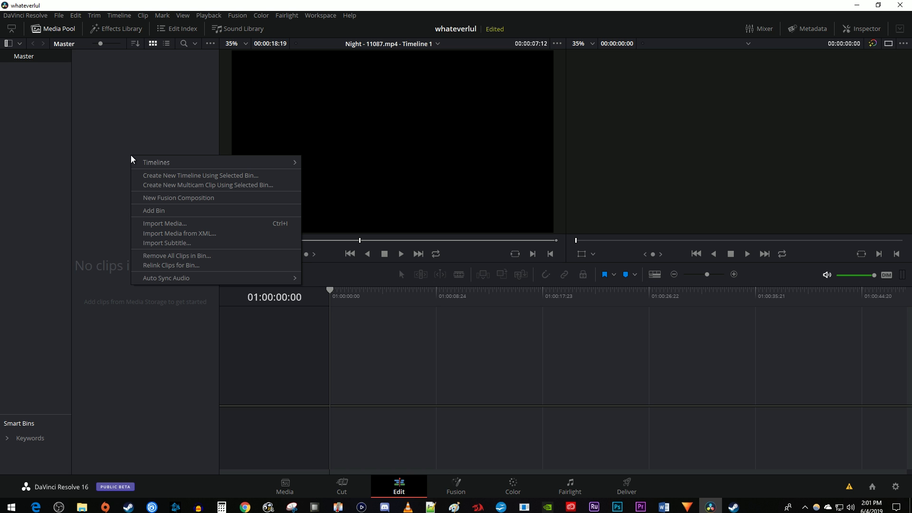
pyautogui.moveTo(213, 226)
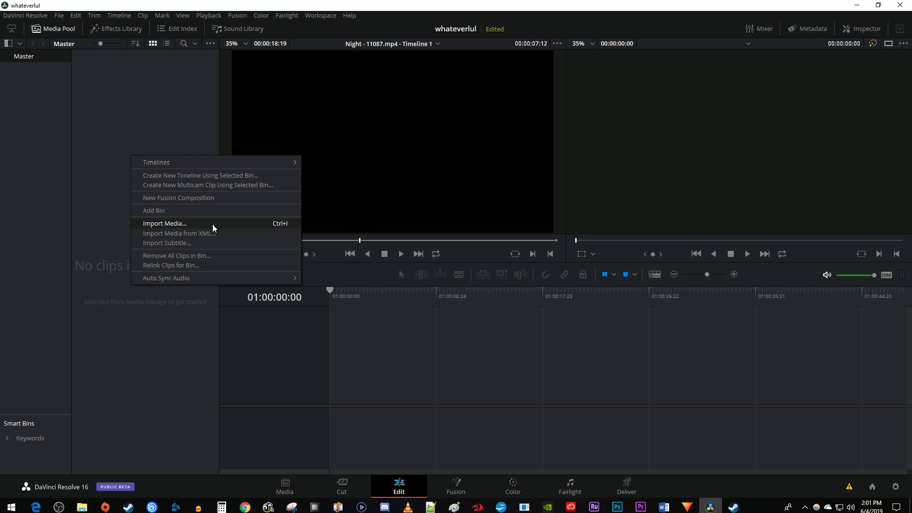
pyautogui.click(165, 224)
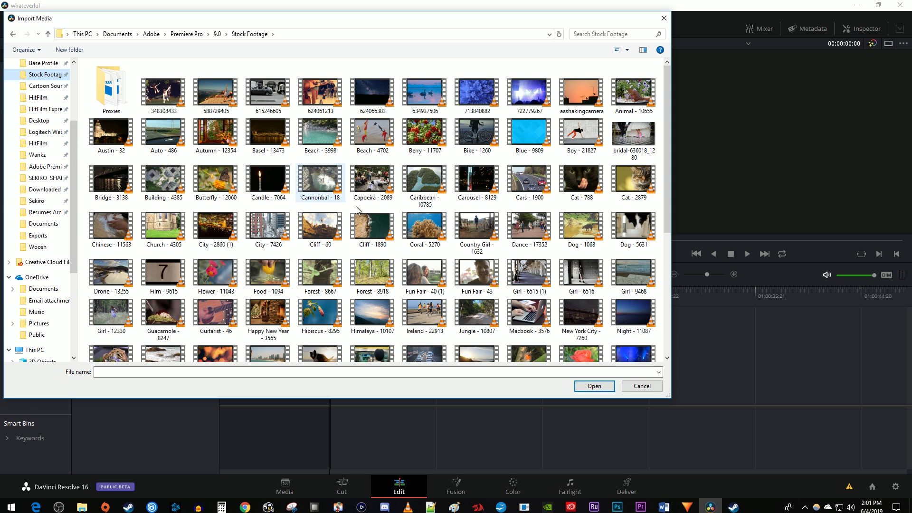
pyautogui.click(633, 311)
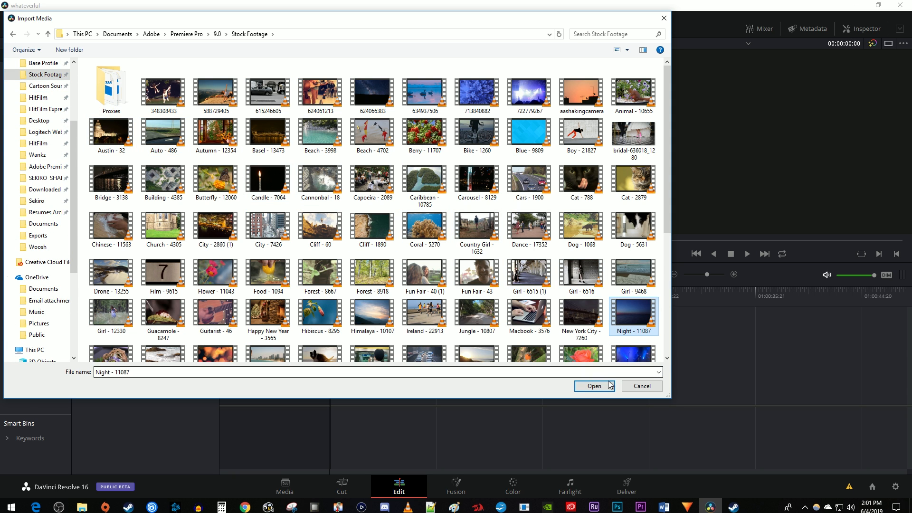
pyautogui.click(593, 385)
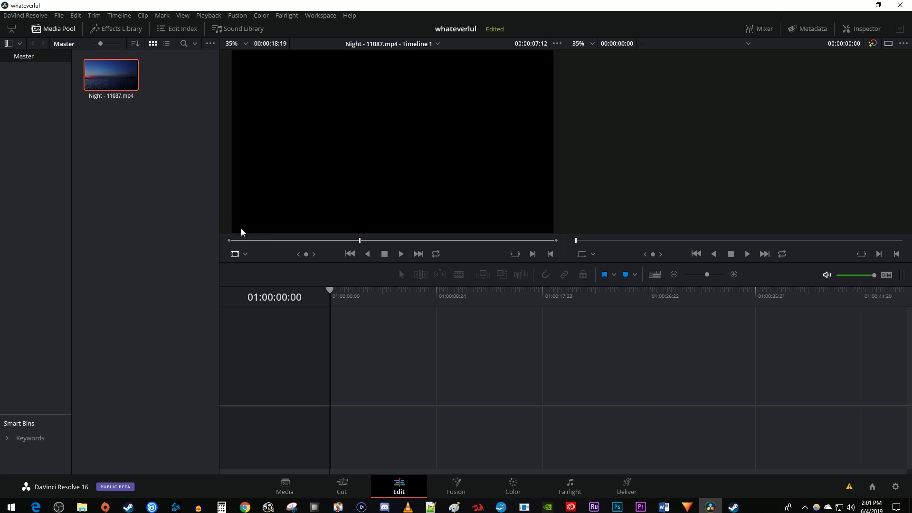
# Import the red arrow image arrowwhite2 from Pictures > Character Stuff into the Media Pool
pyautogui.rightClick(242, 231)
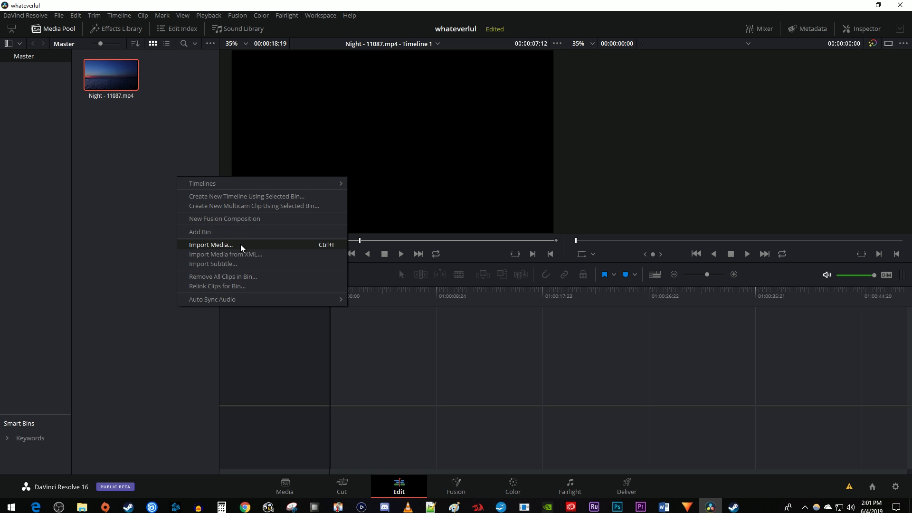
pyautogui.click(211, 245)
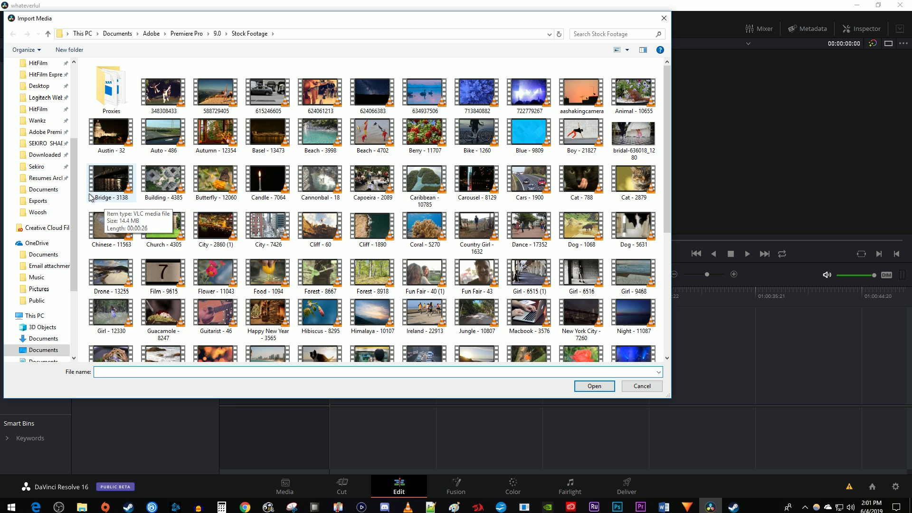
pyautogui.click(44, 74)
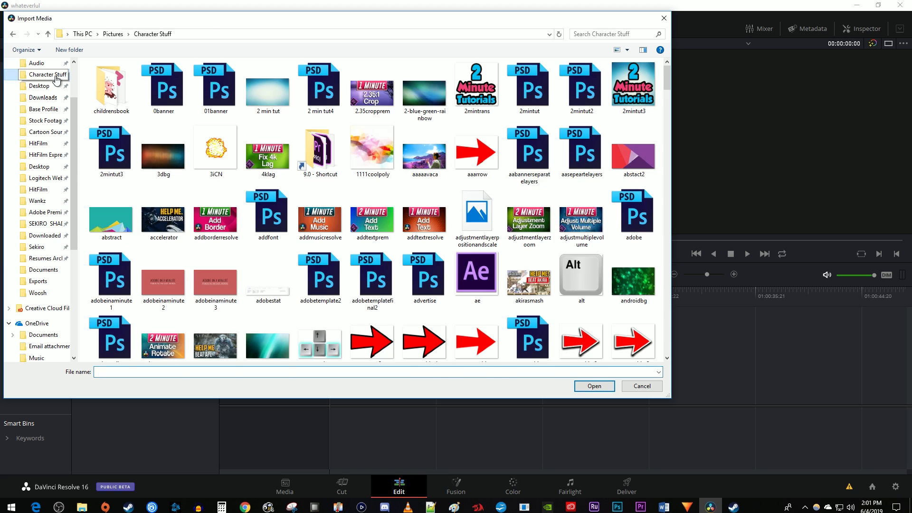
pyautogui.moveTo(627, 336)
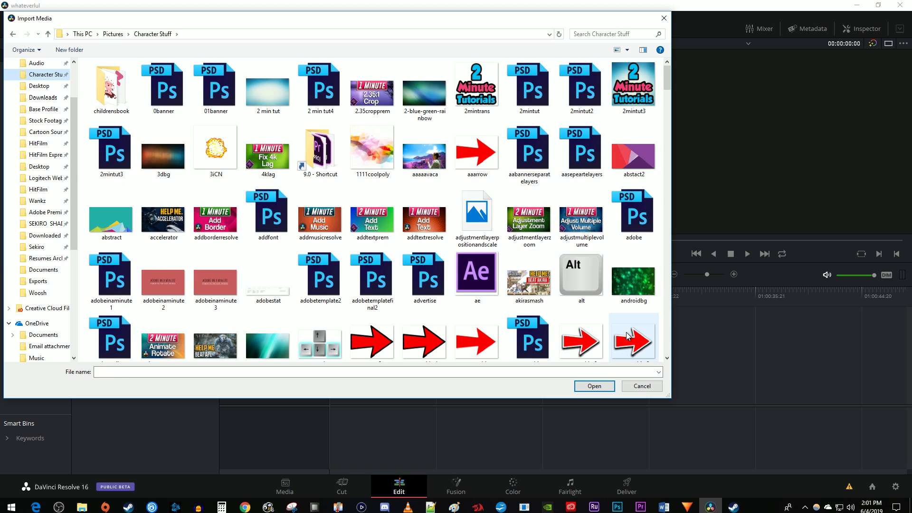
pyautogui.click(632, 336)
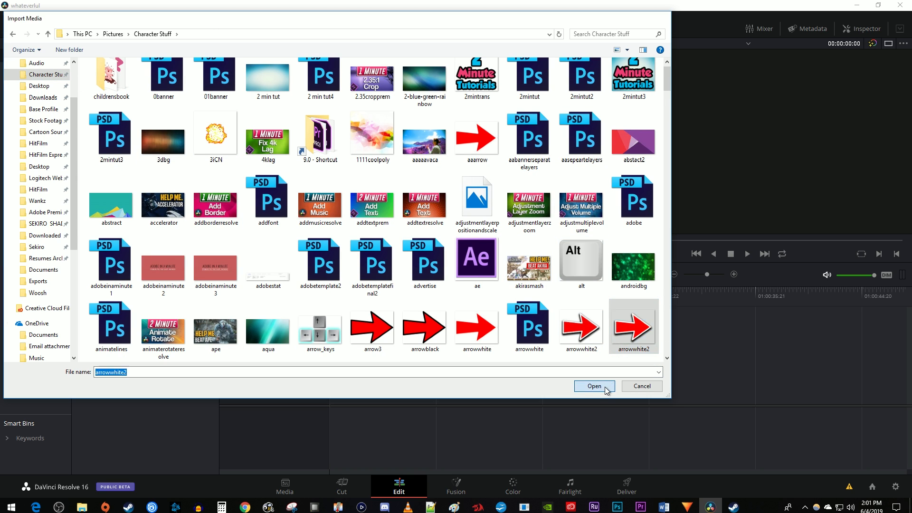
pyautogui.click(594, 385)
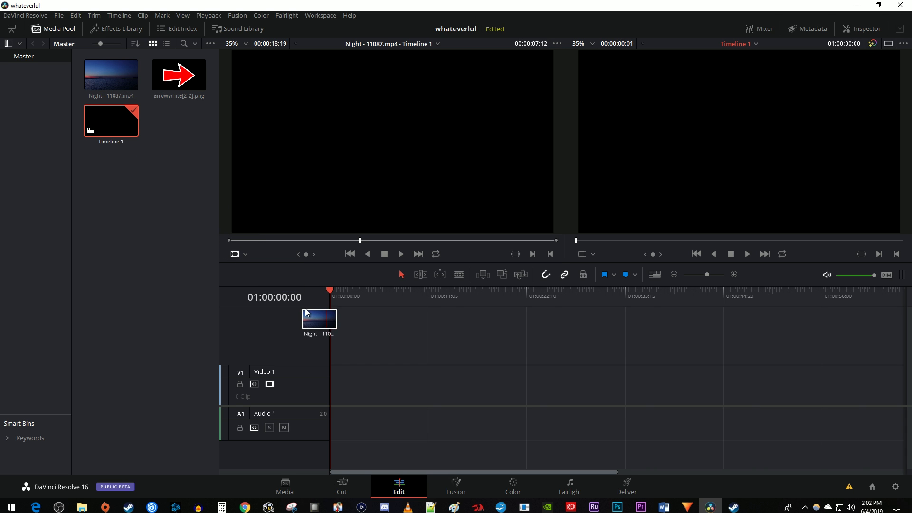
# Place the night sea clip on Video 1 and the red arrow image on Video 2 above its start
pyautogui.moveTo(319, 319); pyautogui.dragTo(411, 383)
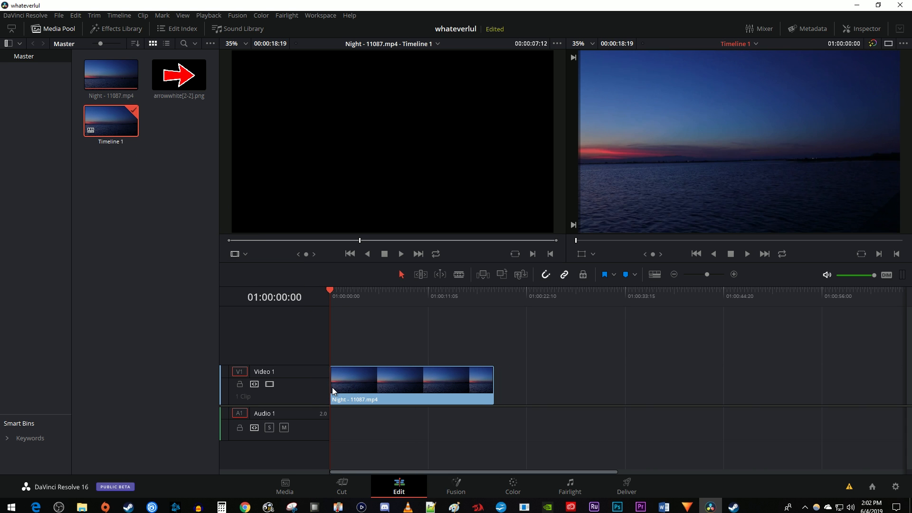
pyautogui.click(179, 75)
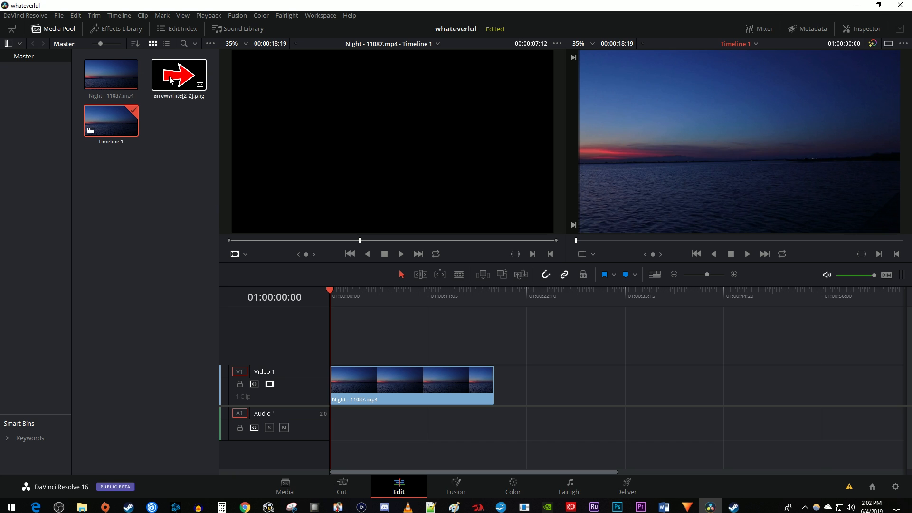
pyautogui.moveTo(179, 74); pyautogui.dragTo(349, 340)
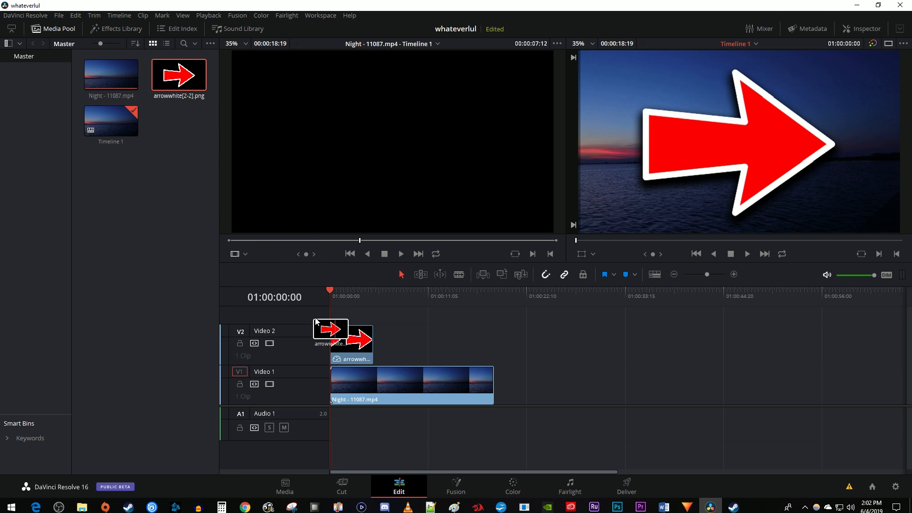
pyautogui.moveTo(332, 328); pyautogui.dragTo(352, 340)
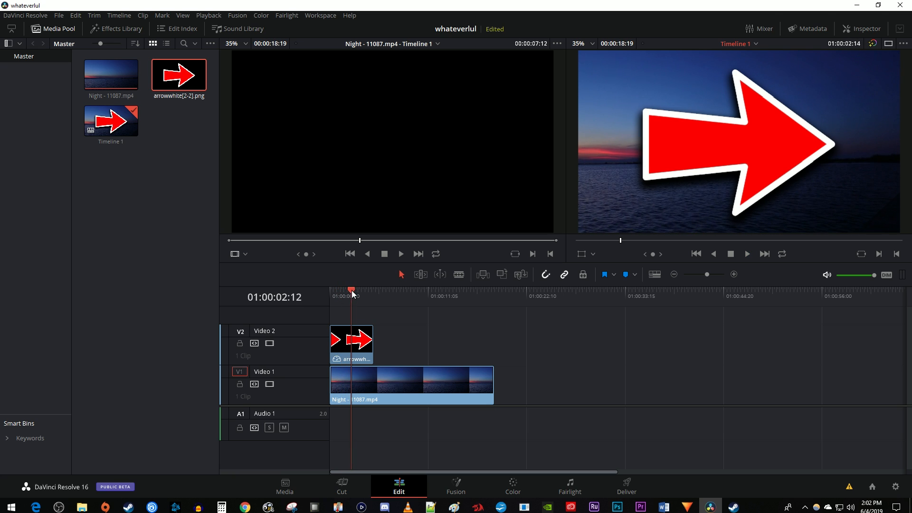
# Preview playback, then lengthen the arrow clip on Video 2 and adjust where it ends
pyautogui.click(392, 291)
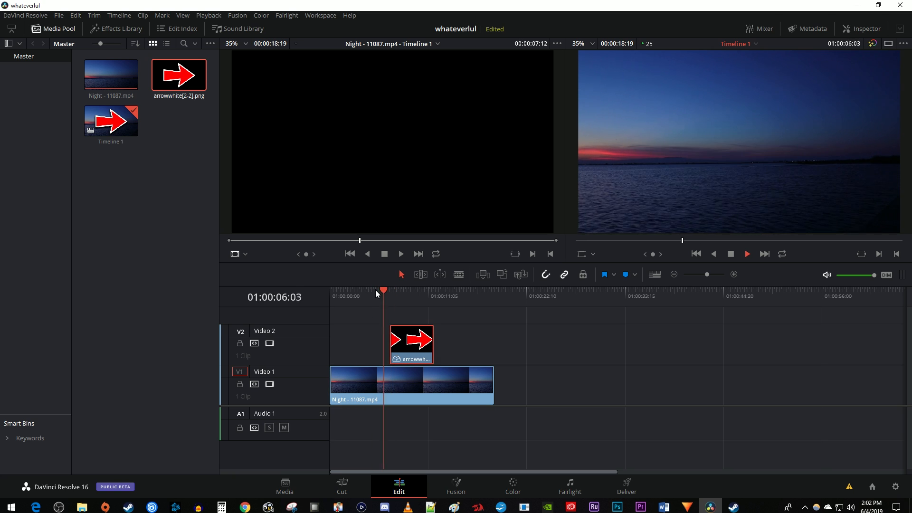
pyautogui.click(402, 291)
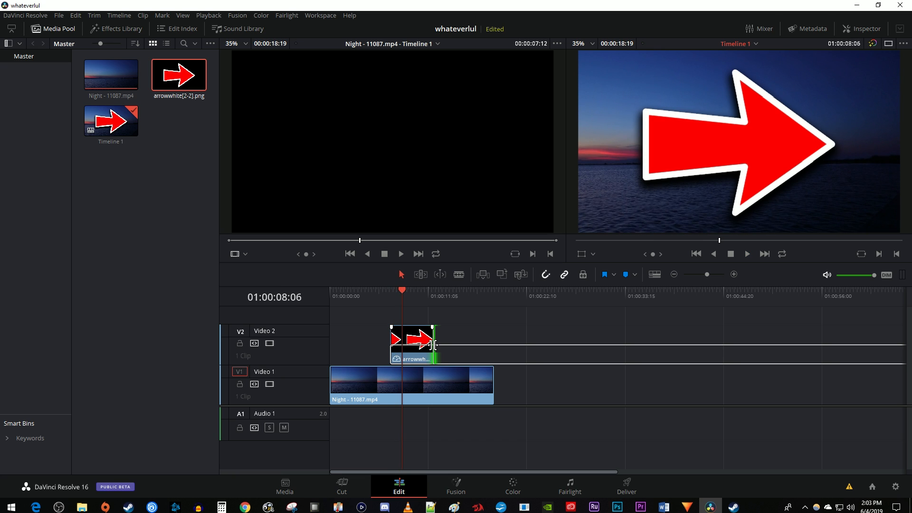
pyautogui.moveTo(435, 340); pyautogui.dragTo(497, 340)
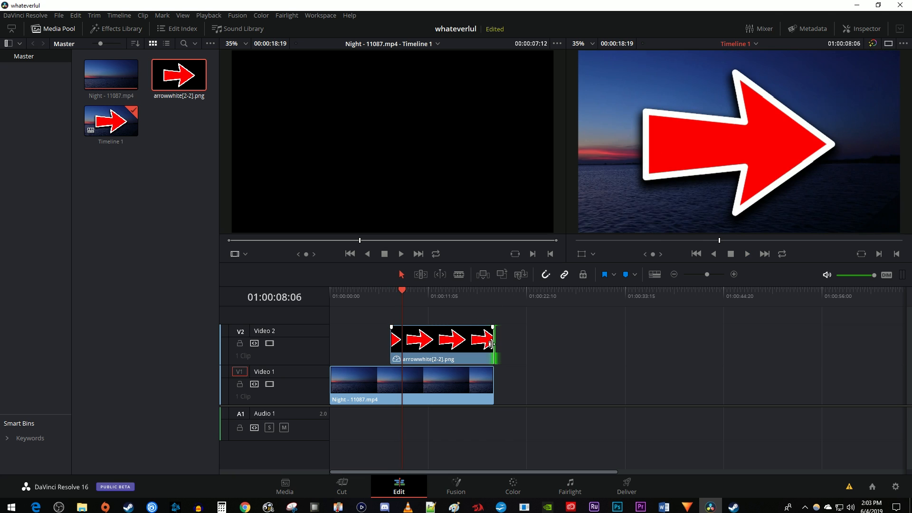
pyautogui.moveTo(496, 343); pyautogui.dragTo(456, 343)
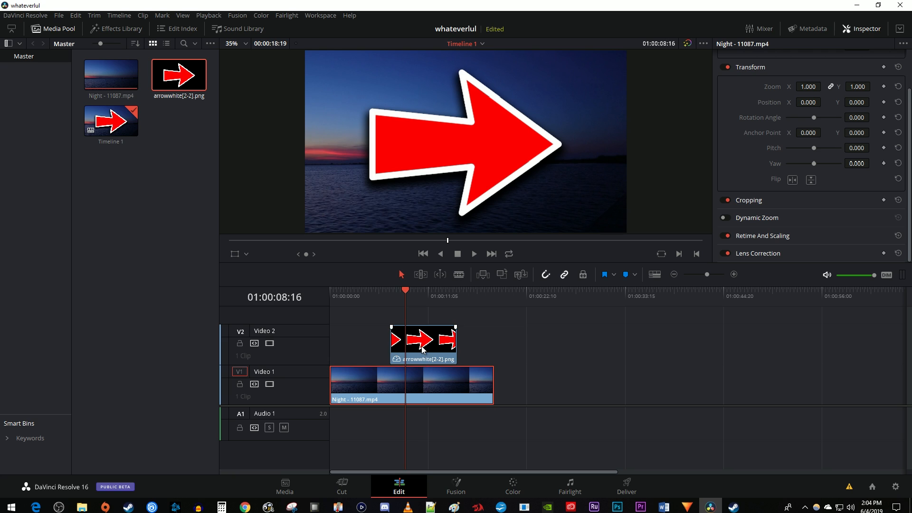
# Shrink the arrow clip's zoom, make it semi-transparent and flip it horizontally to point left
pyautogui.click(421, 343)
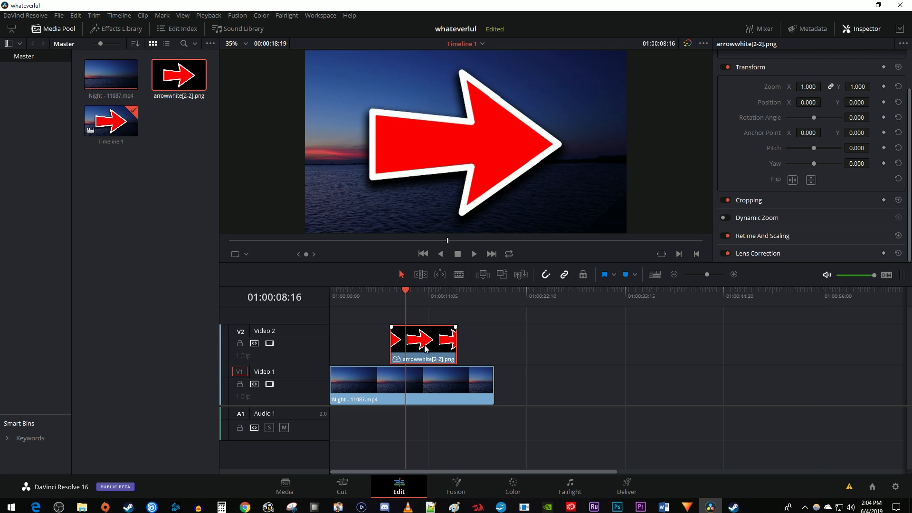
pyautogui.moveTo(762, 109)
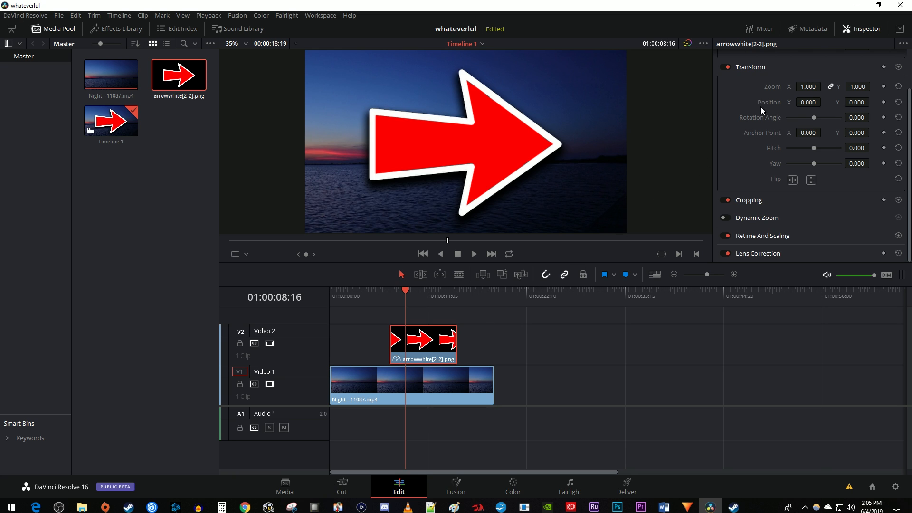
pyautogui.write('0.290')
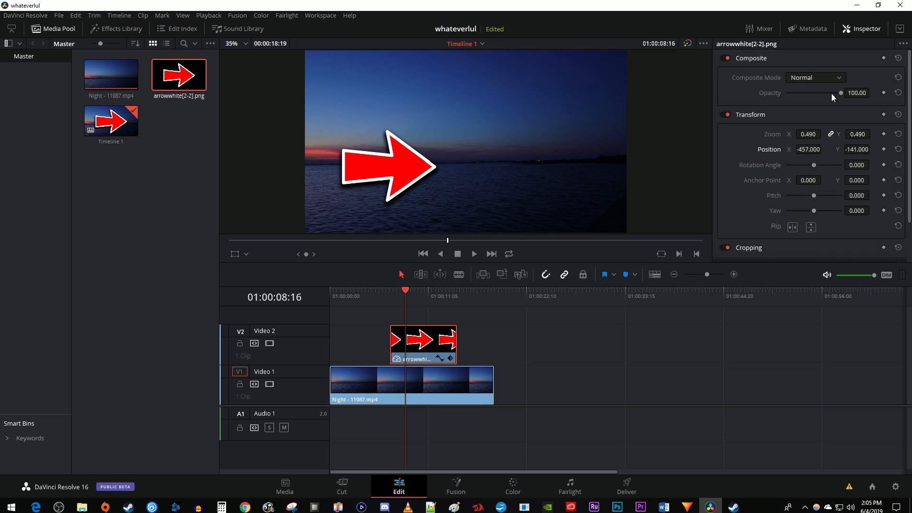
pyautogui.moveTo(840, 92); pyautogui.dragTo(808, 92)
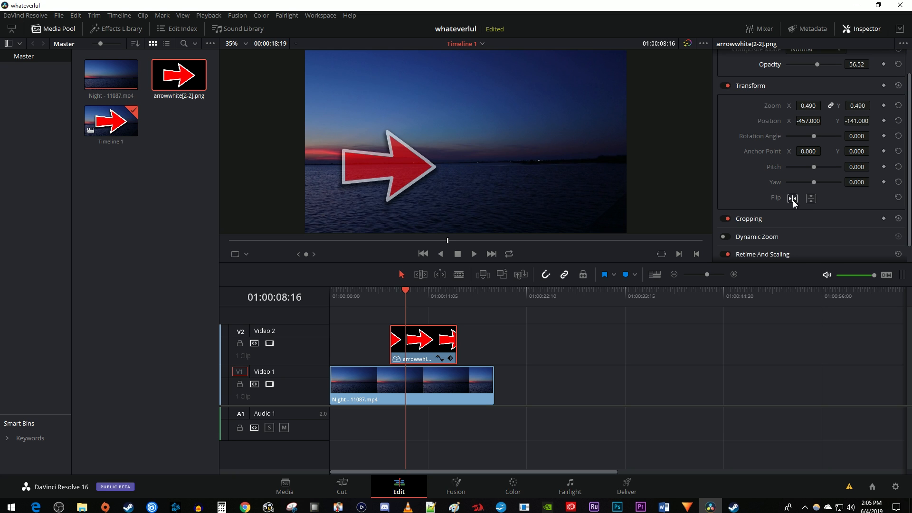
pyautogui.click(792, 199)
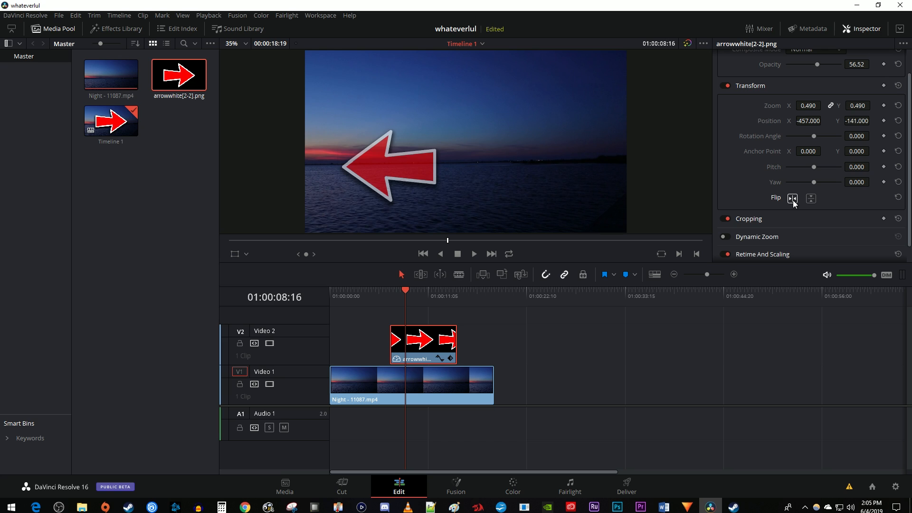